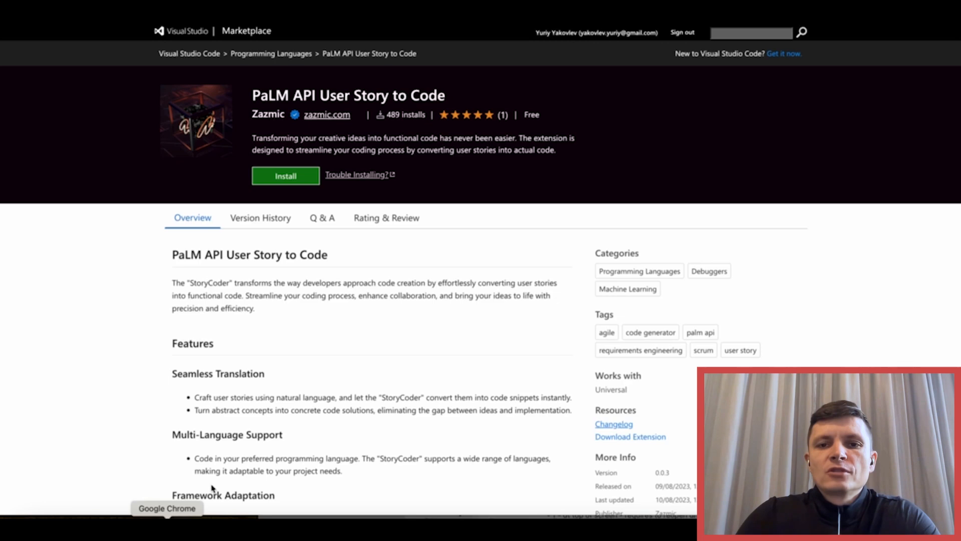
{"action": "mouse_move", "coordinate": [244, 452]}
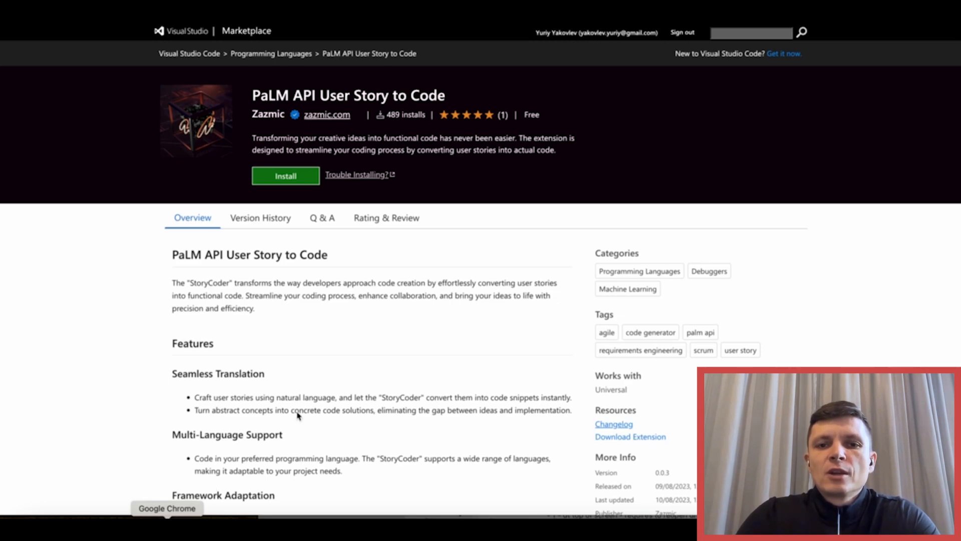
{"action": "mouse_move", "coordinate": [361, 382]}
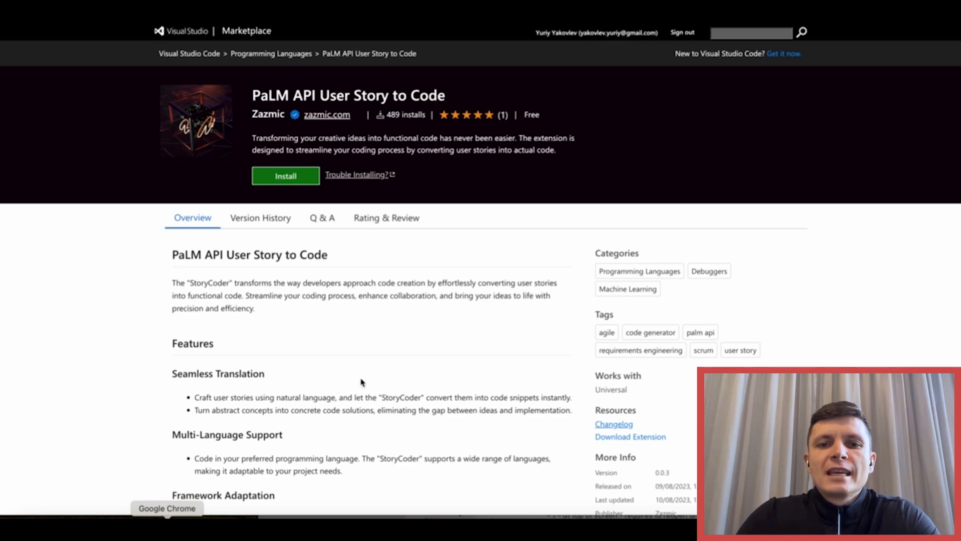
{"action": "mouse_move", "coordinate": [385, 377]}
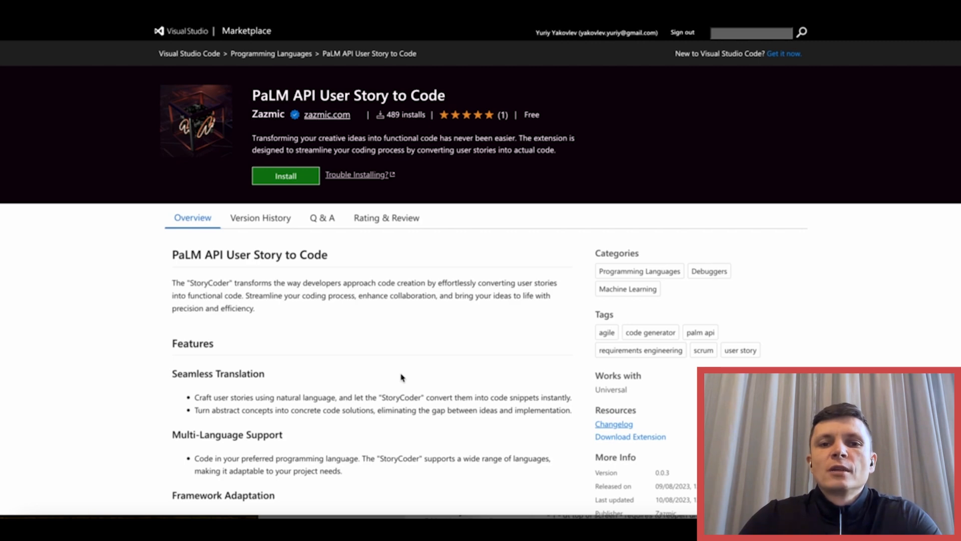
Scroll the User Story to Code Overview down to its usage steps and login-story code example
{"action": "scroll", "scroll_direction": "down", "scroll_amount": 3}
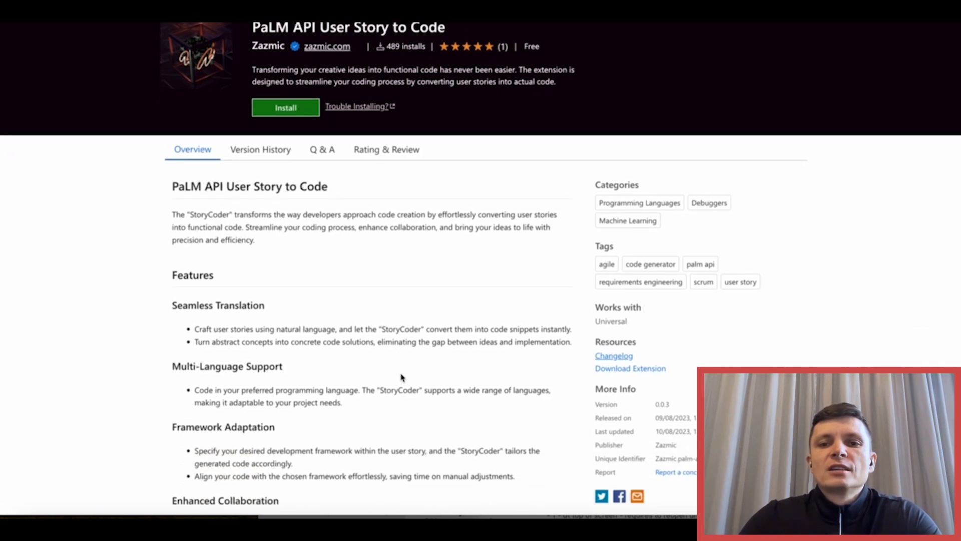
{"action": "scroll", "scroll_direction": "down", "scroll_amount": 3}
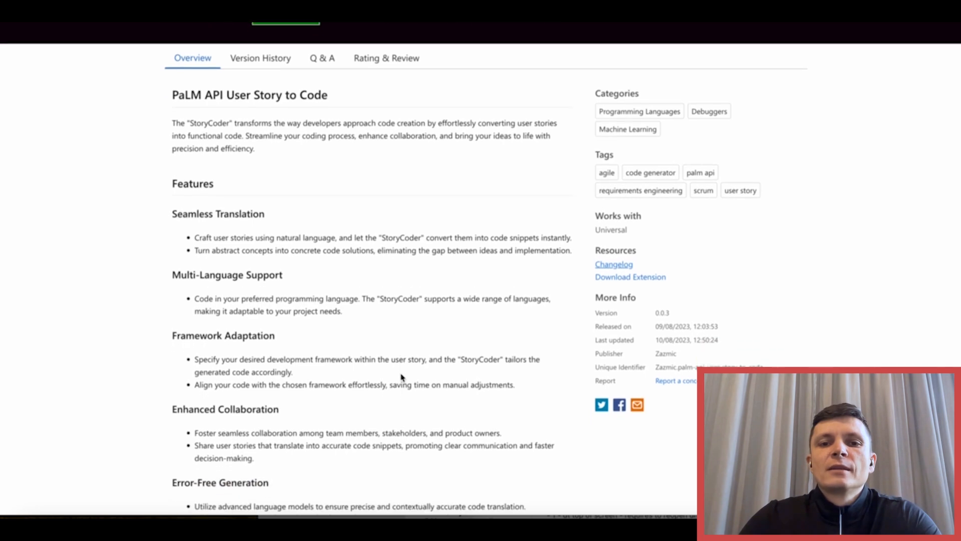
{"action": "scroll", "scroll_direction": "down", "scroll_amount": 3}
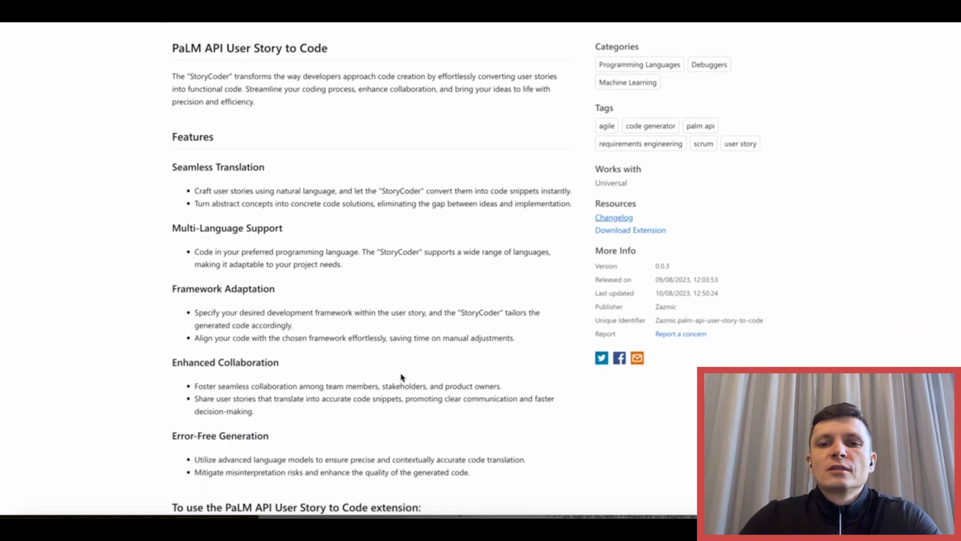
{"action": "scroll", "scroll_direction": "down", "scroll_amount": 3}
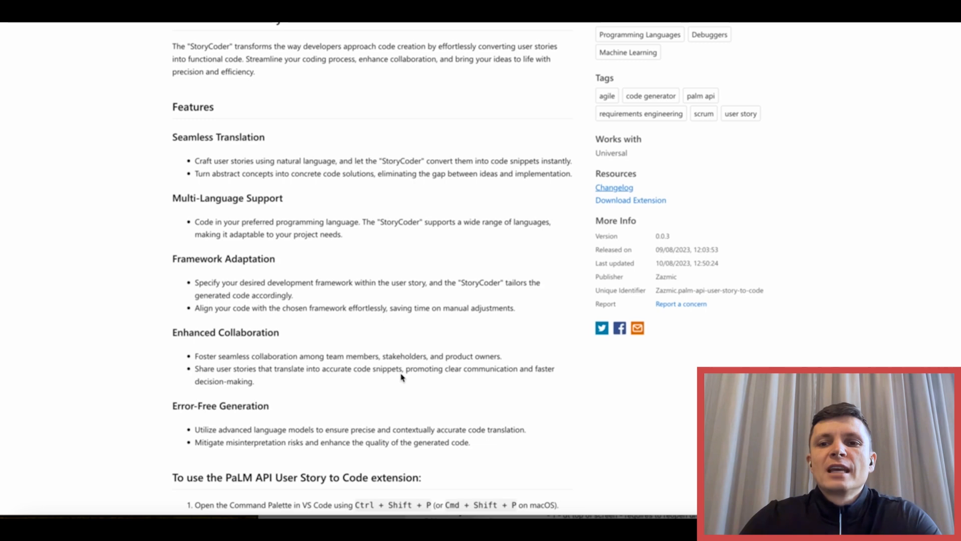
{"action": "scroll", "scroll_direction": "down", "scroll_amount": 3}
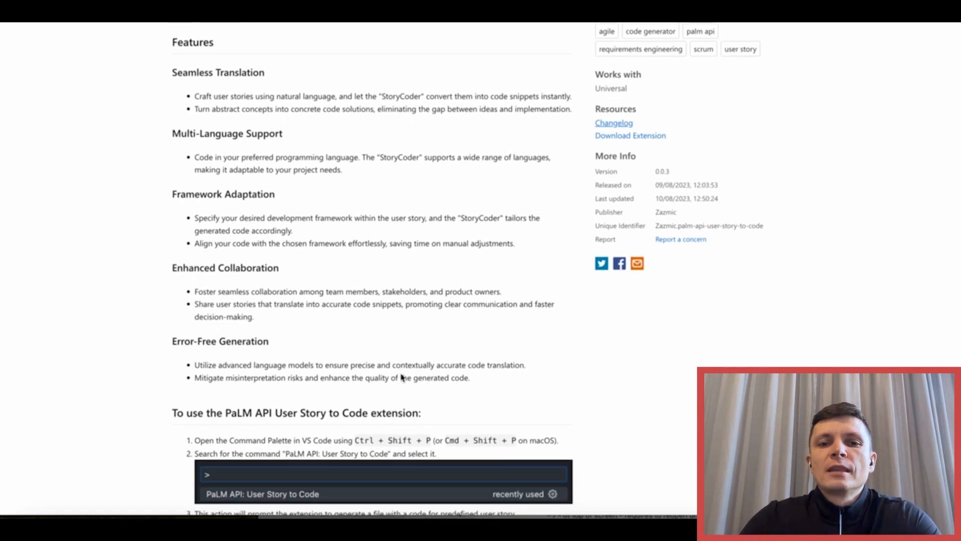
{"action": "scroll", "scroll_direction": "down", "scroll_amount": 3}
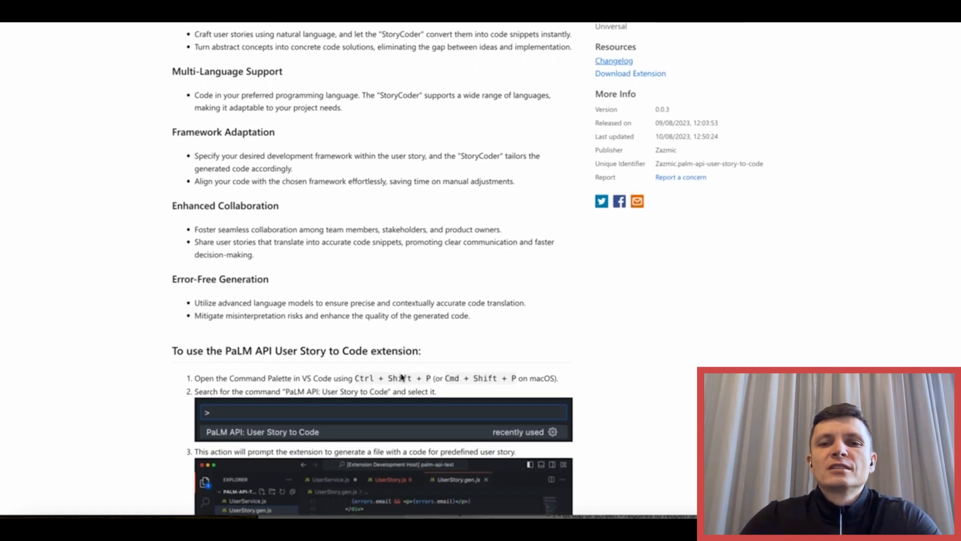
{"action": "scroll", "scroll_direction": "down", "scroll_amount": 3}
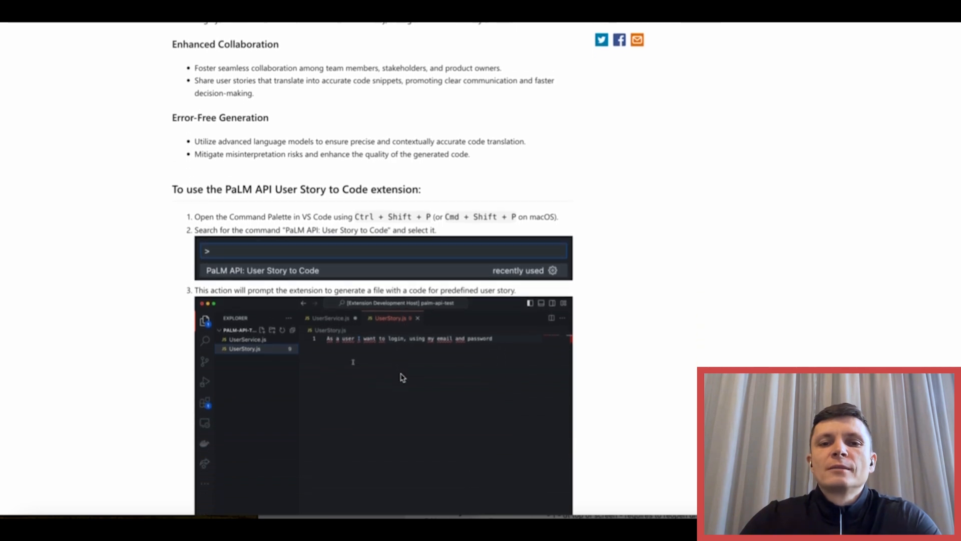
{"action": "scroll", "scroll_direction": "down", "scroll_amount": 3}
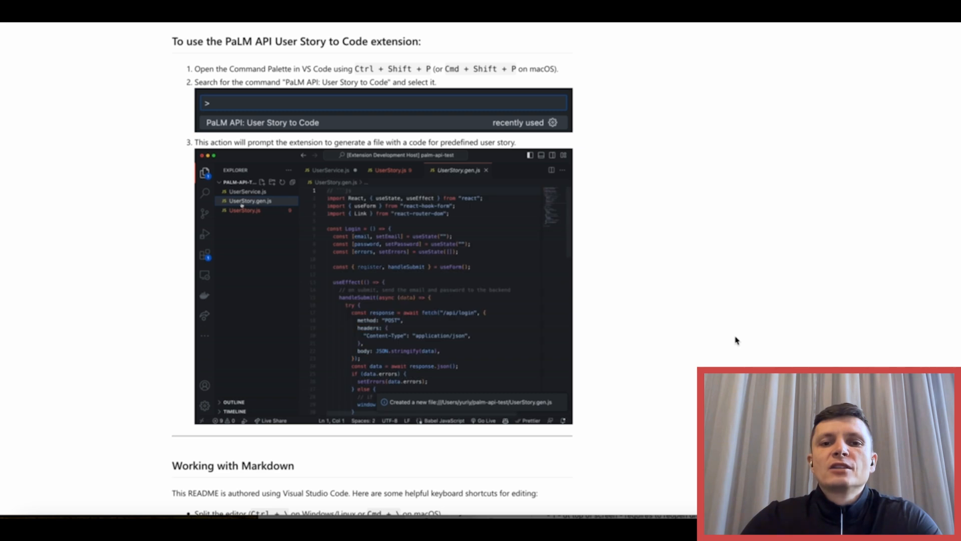
Scroll further down to move on to the PaLM API Code Review listing by Zazmic
{"action": "scroll", "scroll_direction": "down", "scroll_amount": 3}
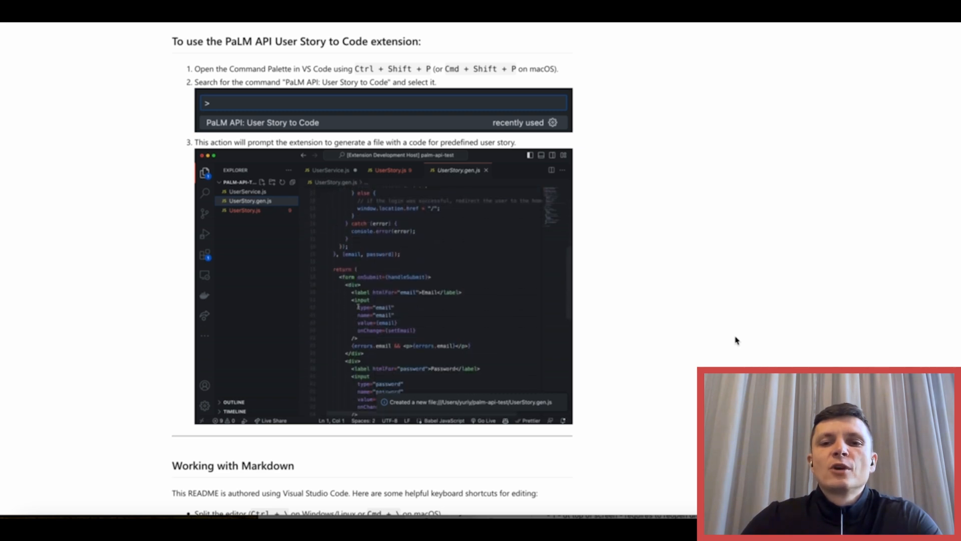
{"action": "scroll", "scroll_direction": "down", "scroll_amount": 3}
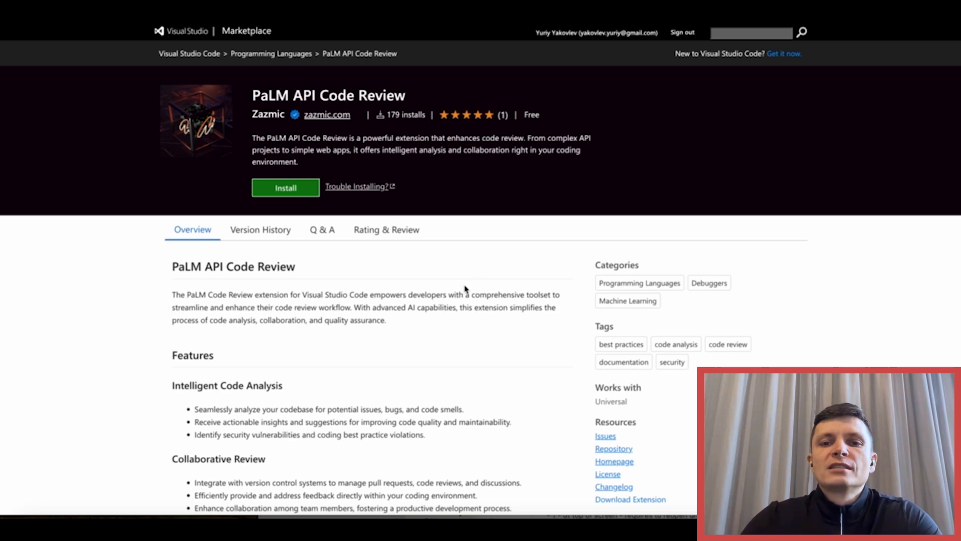
Scroll past the Code Review Features list to its usage steps and command example
{"action": "scroll", "scroll_direction": "down", "scroll_amount": 3}
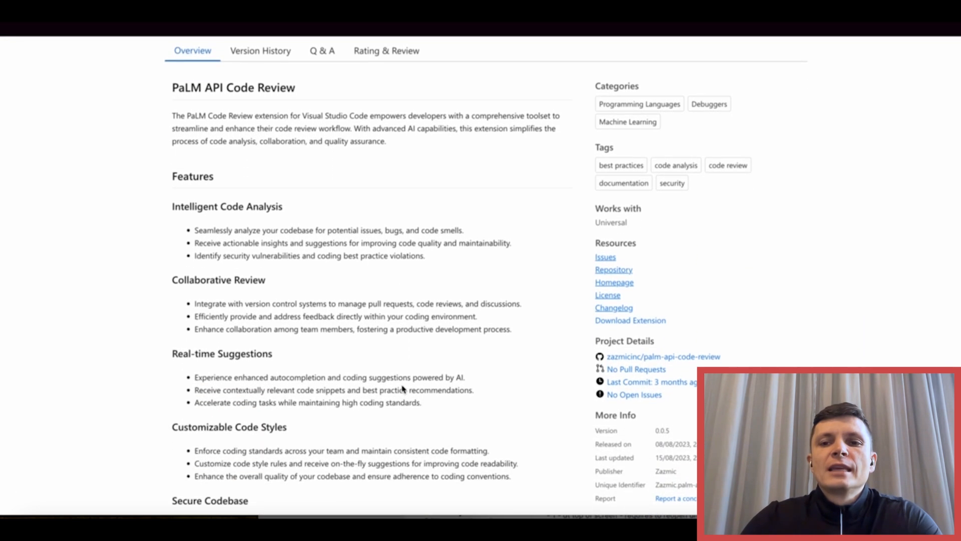
{"action": "scroll", "scroll_direction": "down", "scroll_amount": 3}
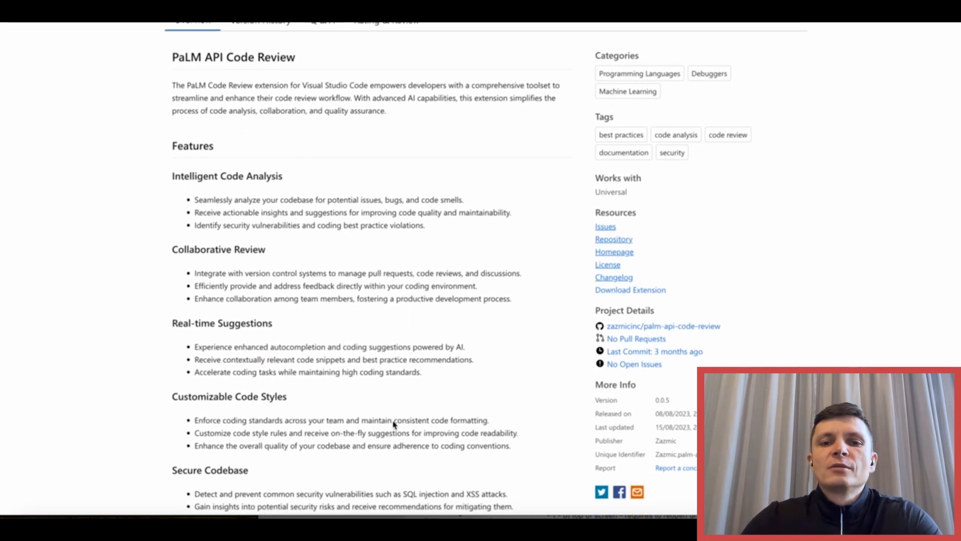
{"action": "scroll", "scroll_direction": "down", "scroll_amount": 3}
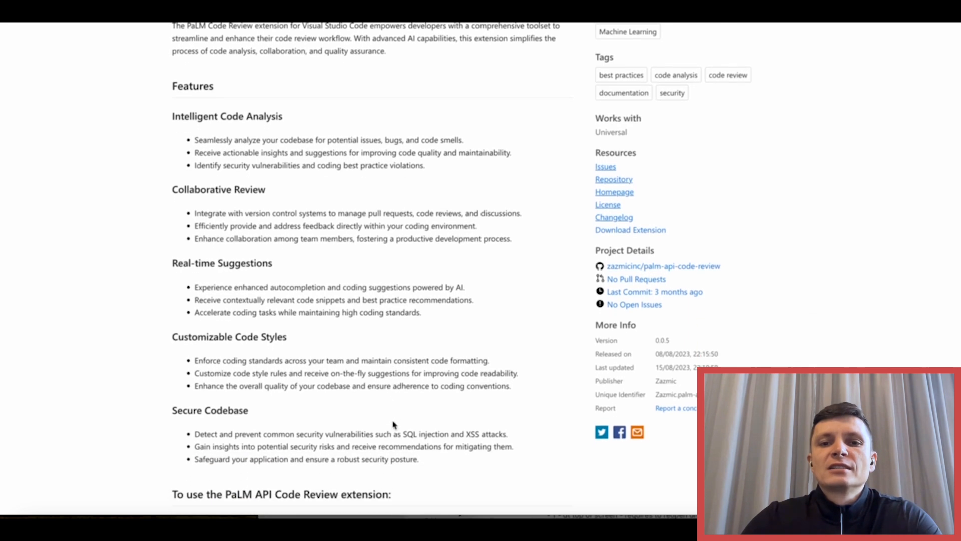
{"action": "scroll", "scroll_direction": "down", "scroll_amount": 3}
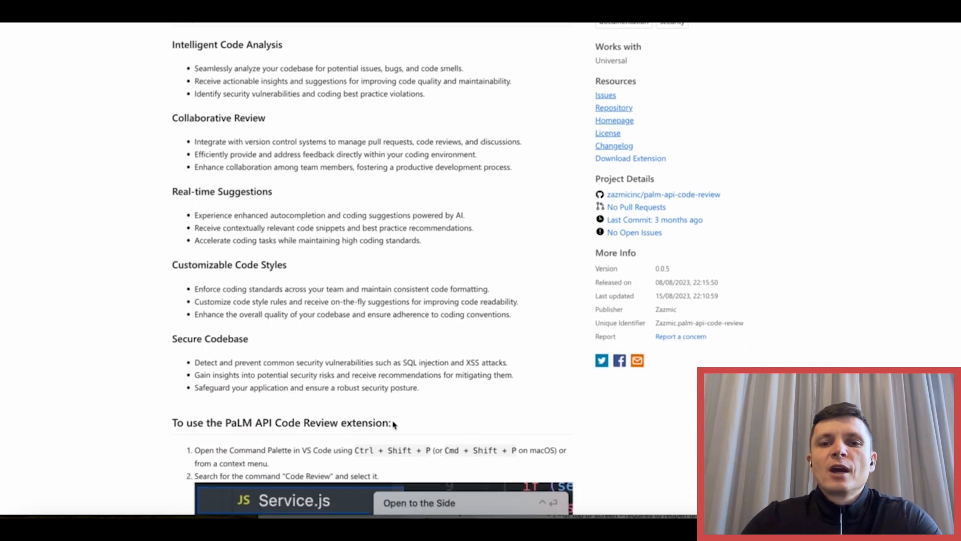
{"action": "scroll", "scroll_direction": "down", "scroll_amount": 3}
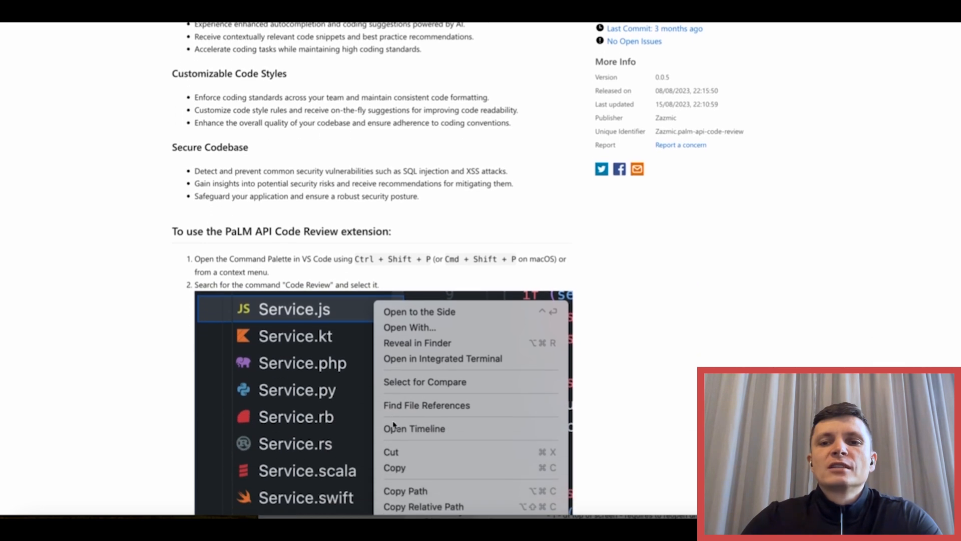
{"action": "scroll", "scroll_direction": "down", "scroll_amount": 3}
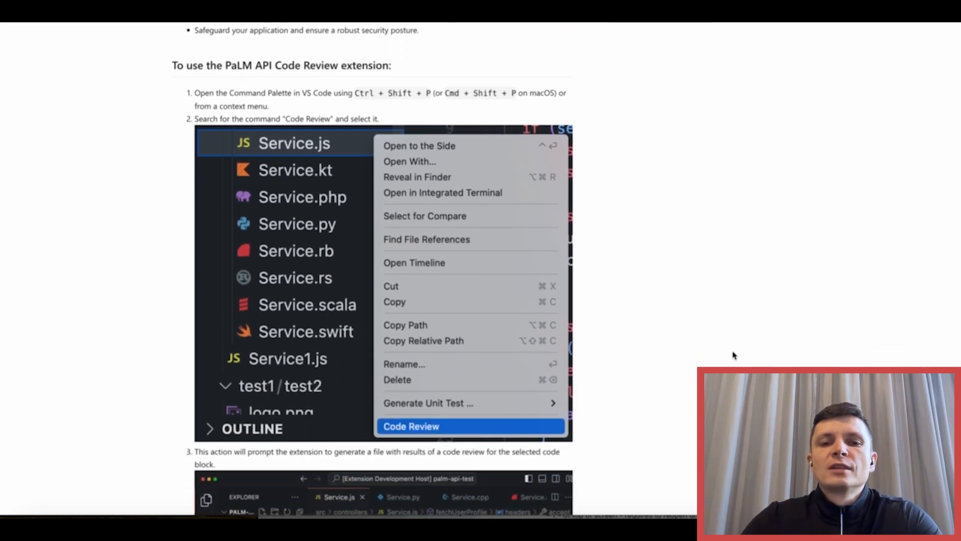
Scroll through the Code Review demo screenshots and interact with the page
{"action": "scroll", "scroll_direction": "down", "scroll_amount": 3}
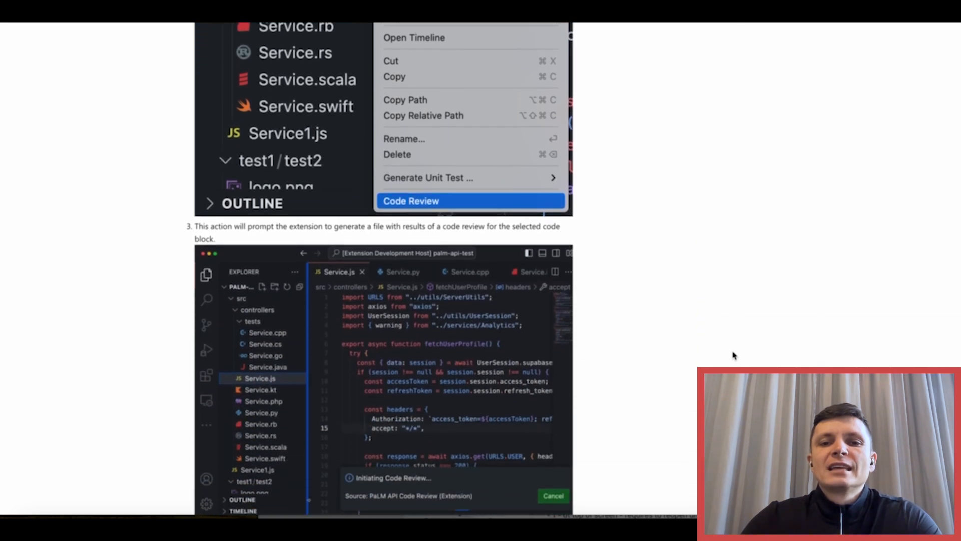
{"action": "scroll", "scroll_direction": "down", "scroll_amount": 3}
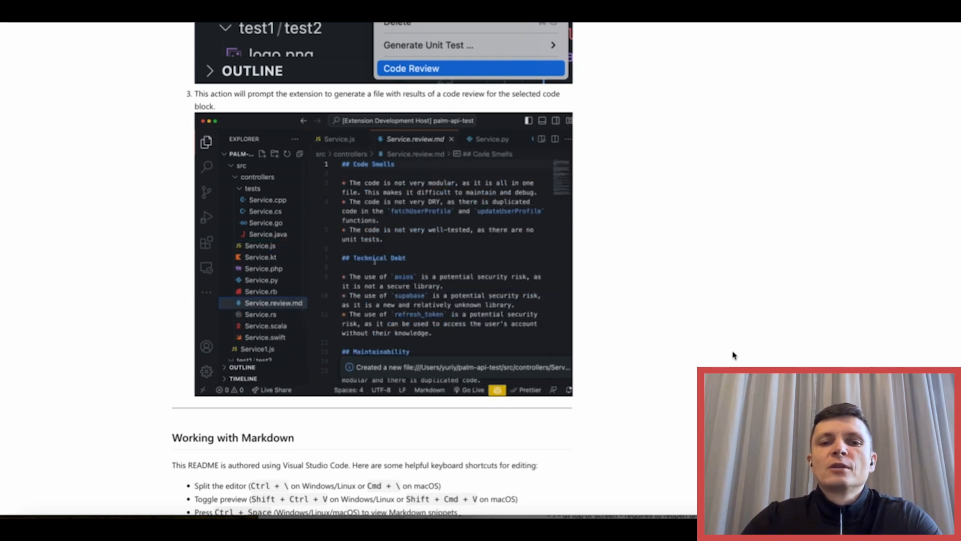
{"action": "scroll", "scroll_direction": "down", "scroll_amount": 3}
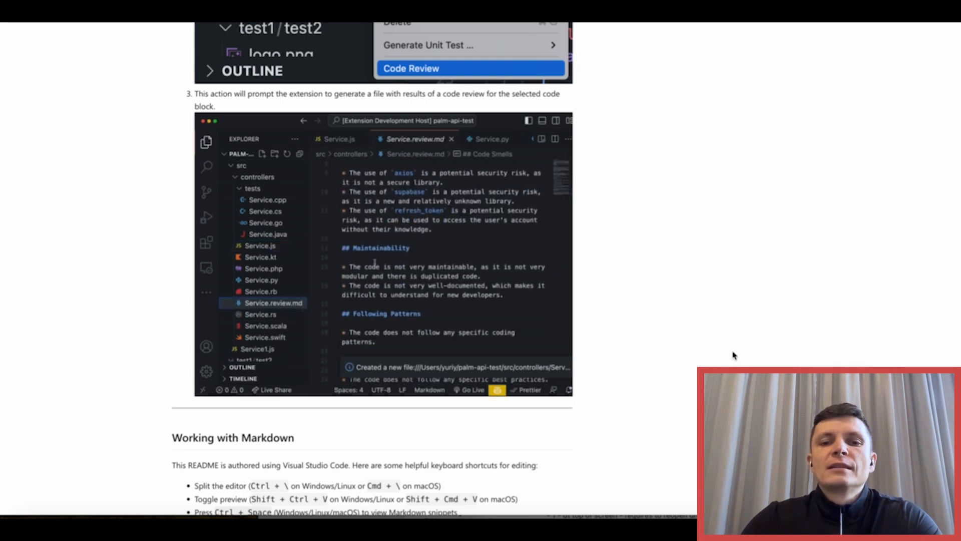
{"action": "scroll", "scroll_direction": "down", "scroll_amount": 3}
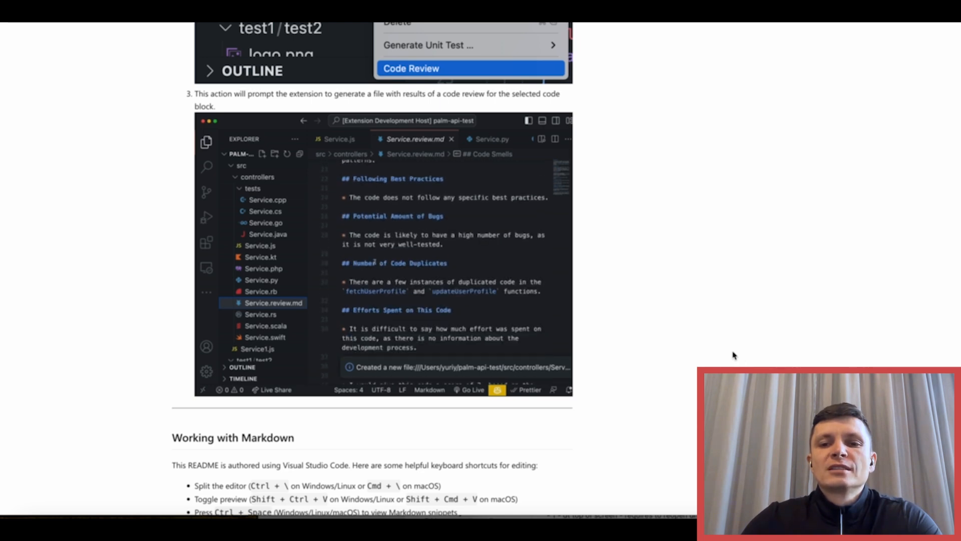
{"action": "scroll", "scroll_direction": "down", "scroll_amount": 3}
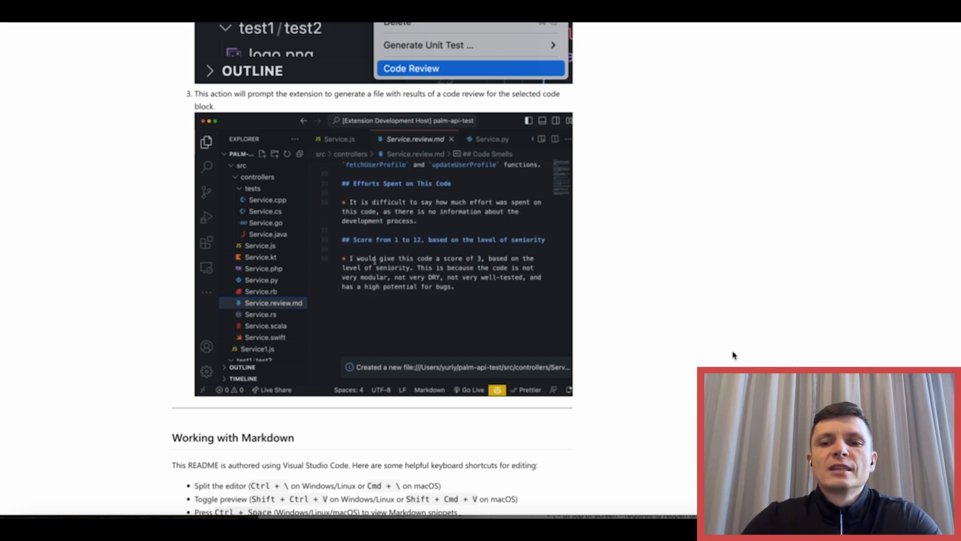
{"action": "left_click", "coordinate": [339, 138]}
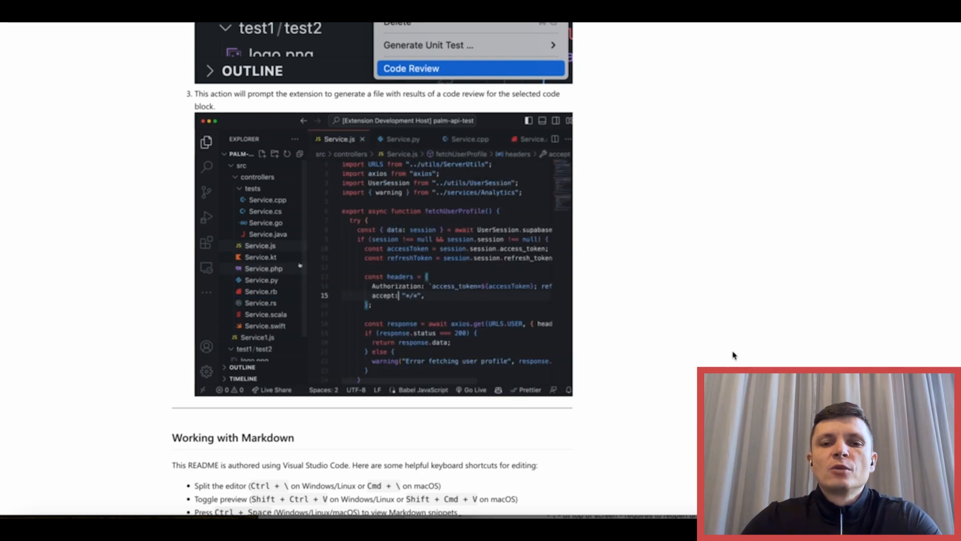
{"action": "right_click", "coordinate": [260, 245]}
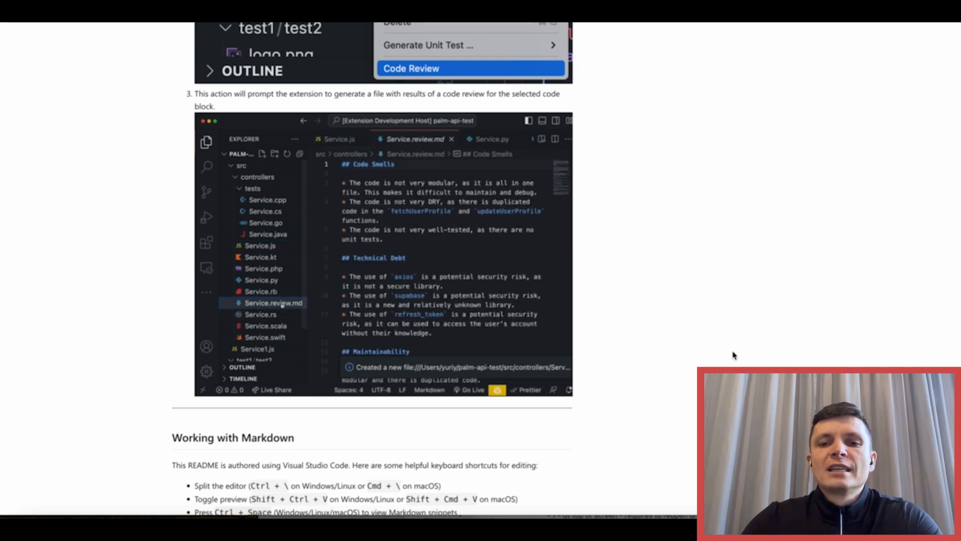
Scroll down to the README's License section, then back up toward the Features list
{"action": "scroll", "scroll_direction": "down", "scroll_amount": 3}
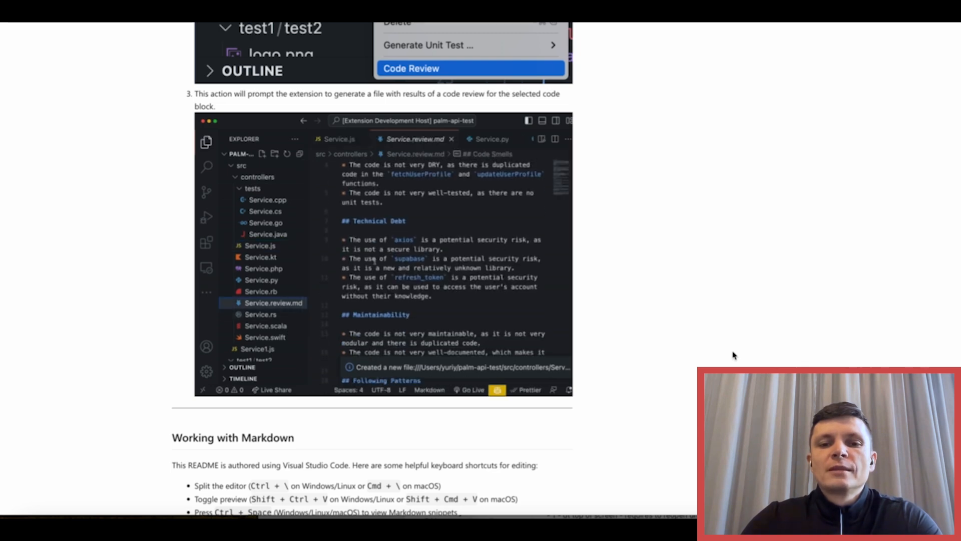
{"action": "scroll", "scroll_direction": "down", "scroll_amount": 3}
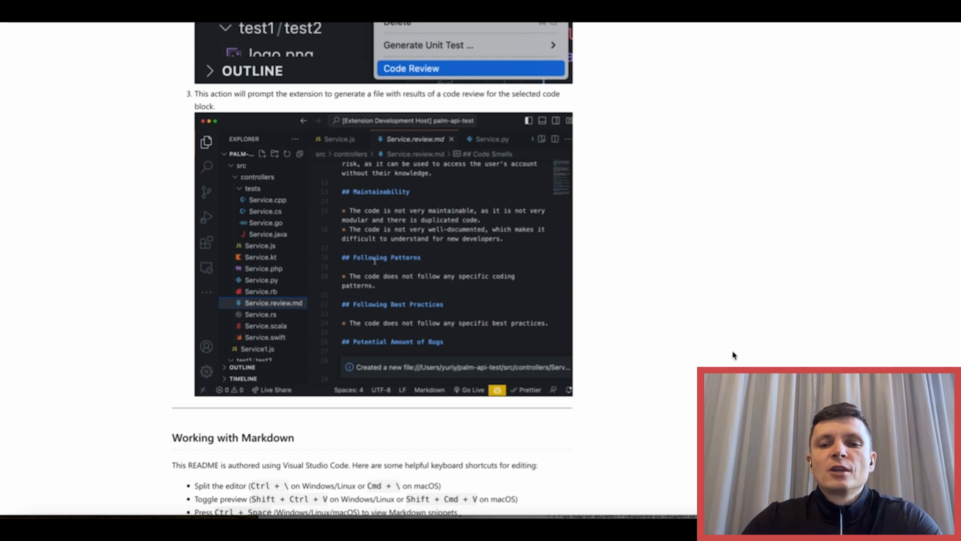
{"action": "scroll", "scroll_direction": "down", "scroll_amount": 3}
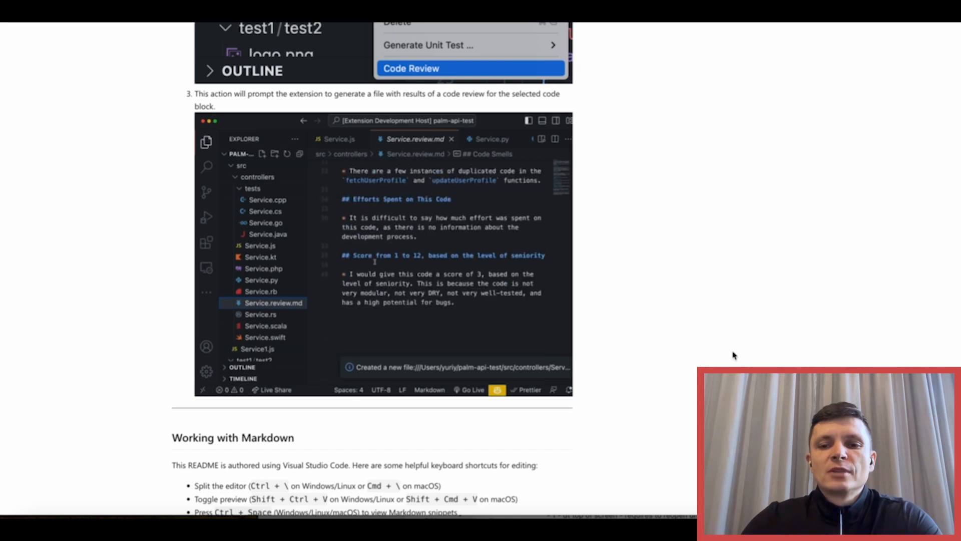
{"action": "scroll", "scroll_direction": "down", "scroll_amount": 3}
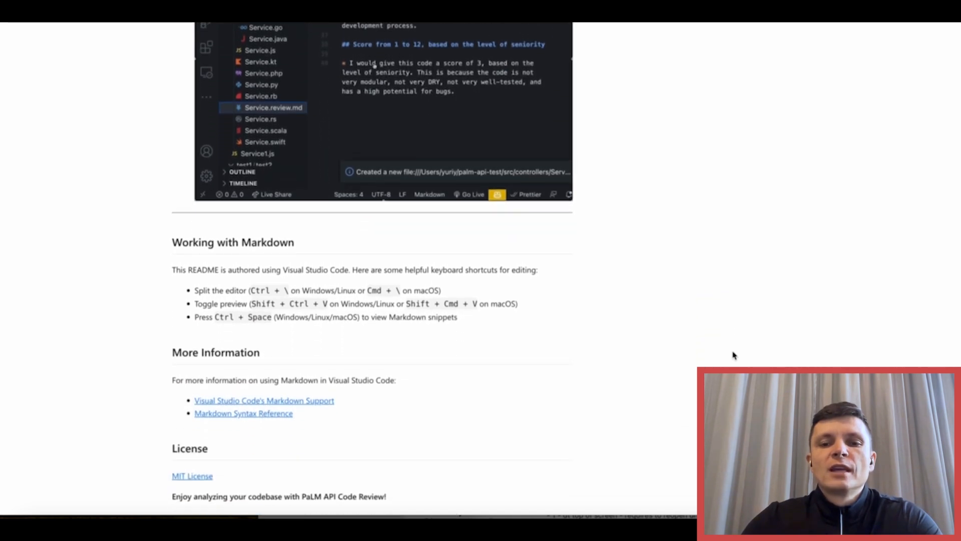
{"action": "scroll", "scroll_direction": "up", "scroll_amount": 3}
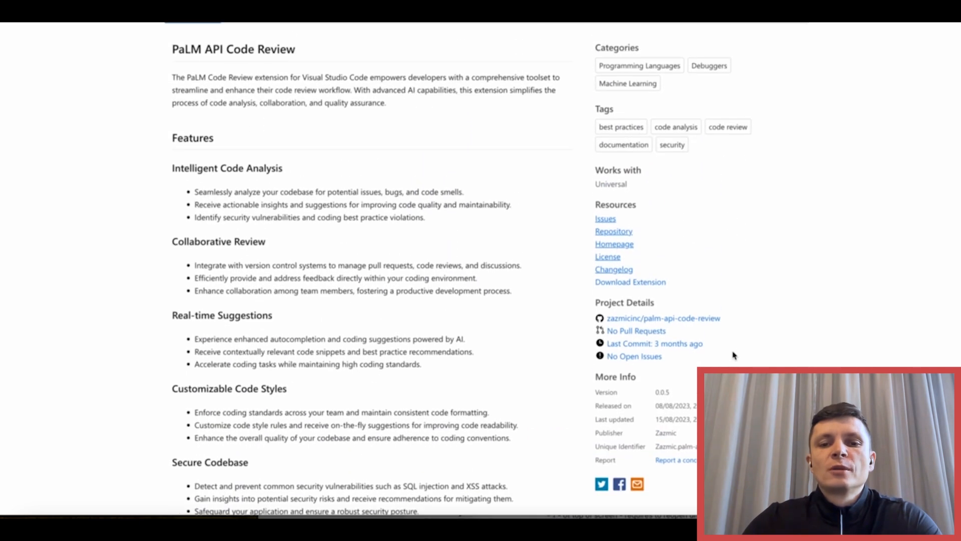